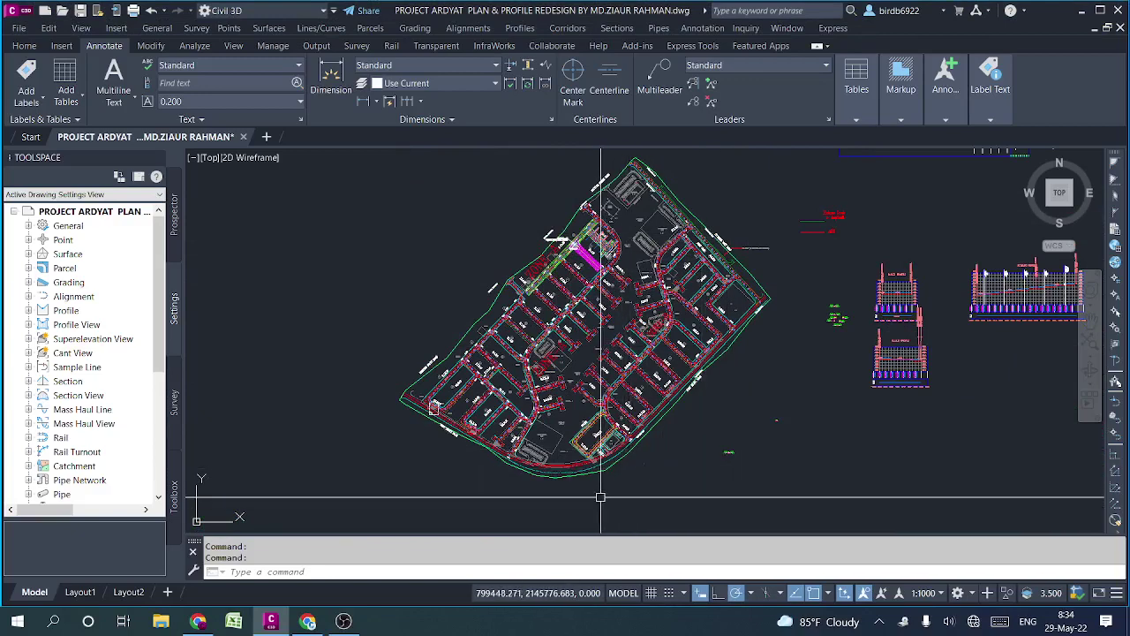
pyautogui.moveTo(537, 216)
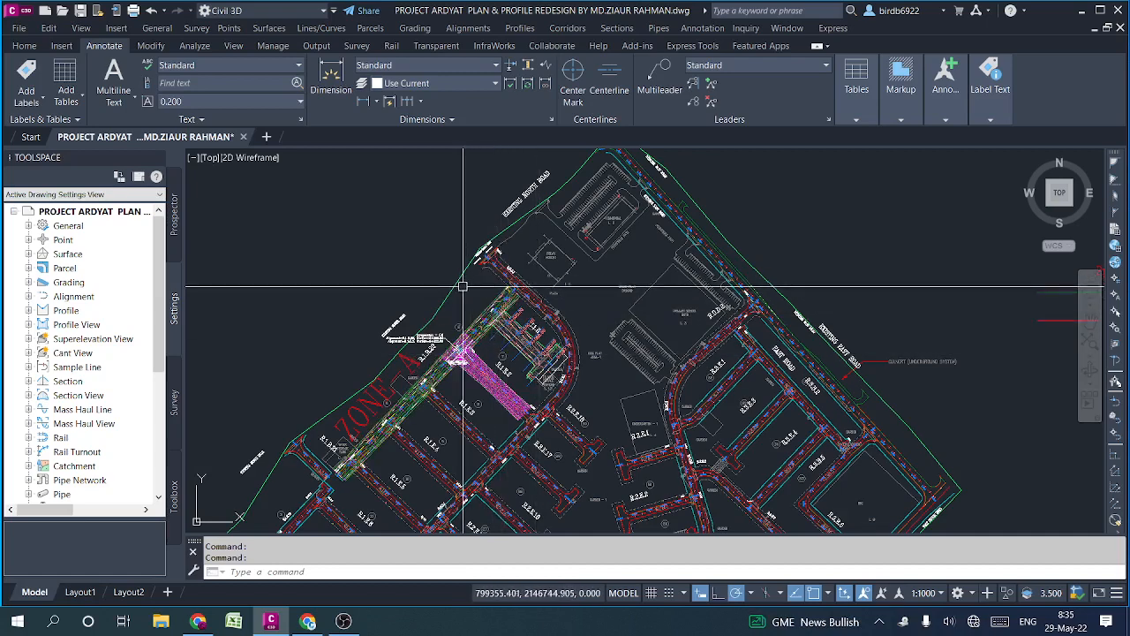
# Step: Select the AFTER CLEANING FROM NGL0.30 TIN surface so its contextual surface tools appear
pyautogui.click(433, 309)
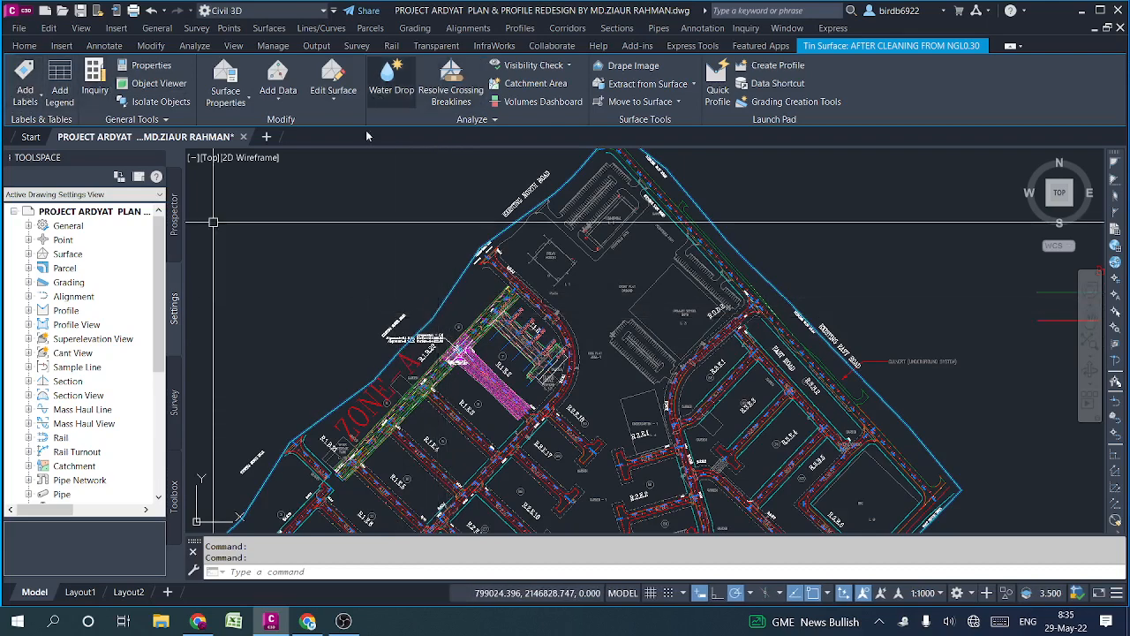
pyautogui.moveTo(459, 318)
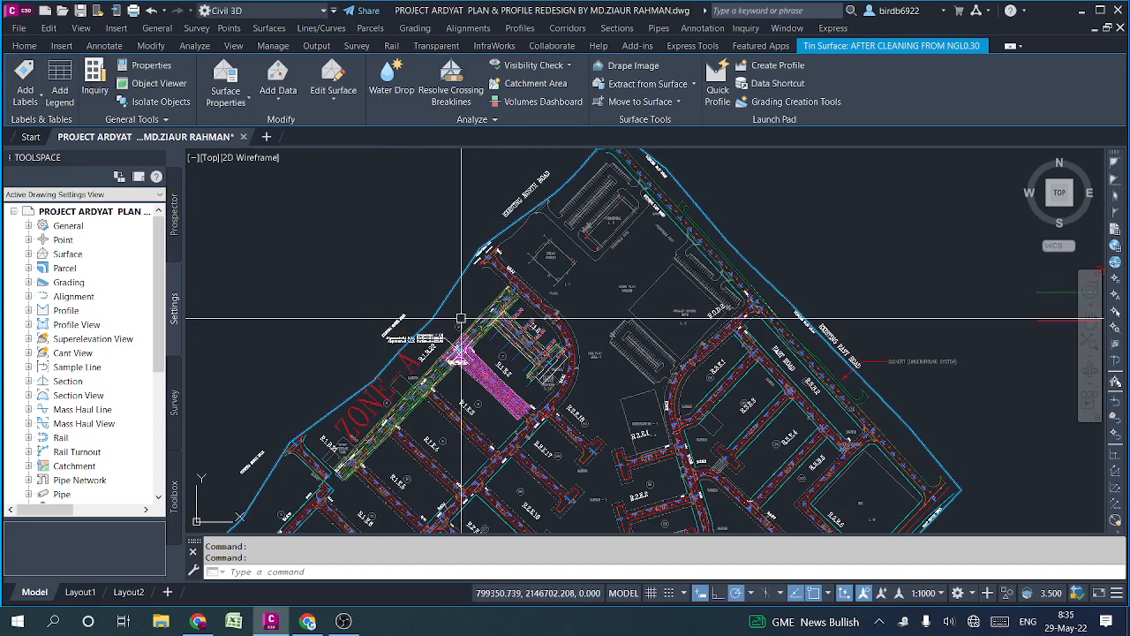
pyautogui.click(103, 46)
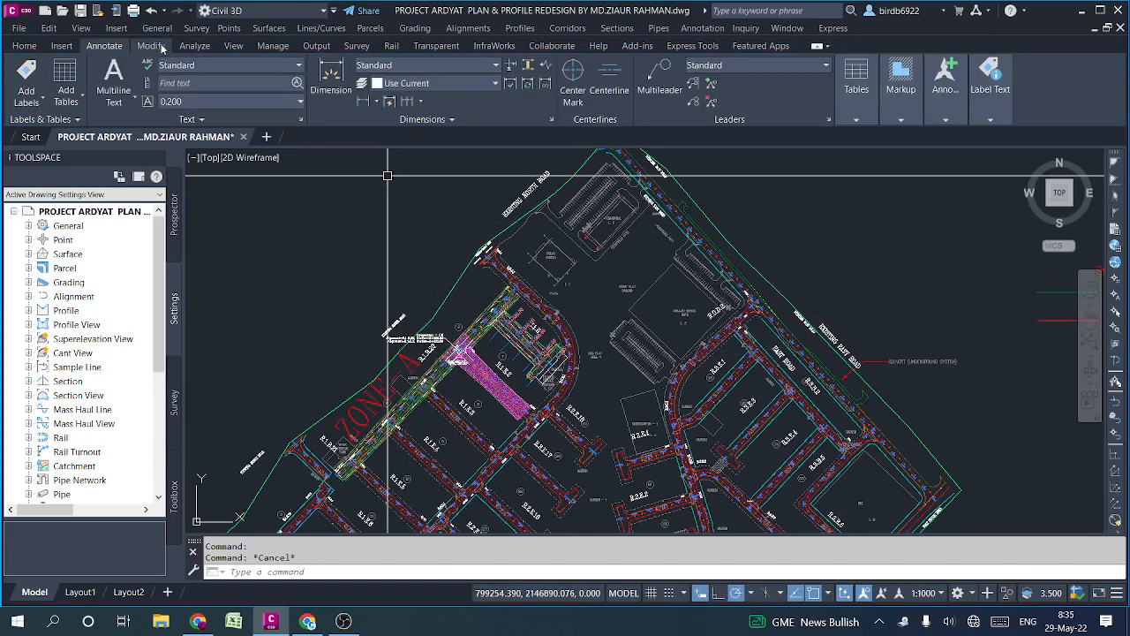
pyautogui.click(25, 46)
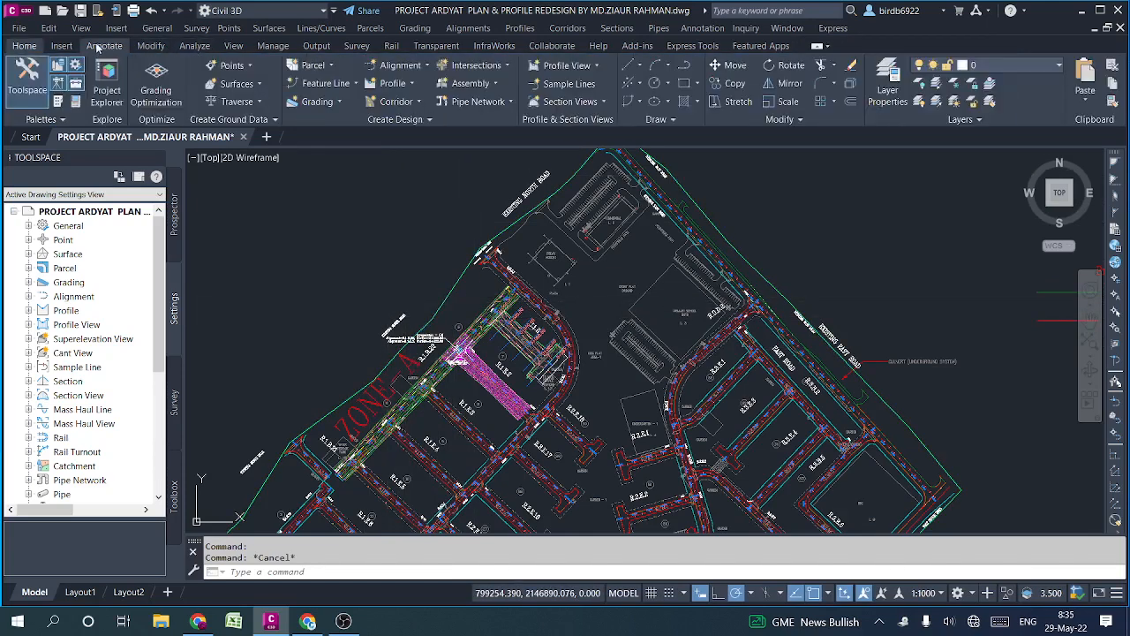
pyautogui.click(104, 46)
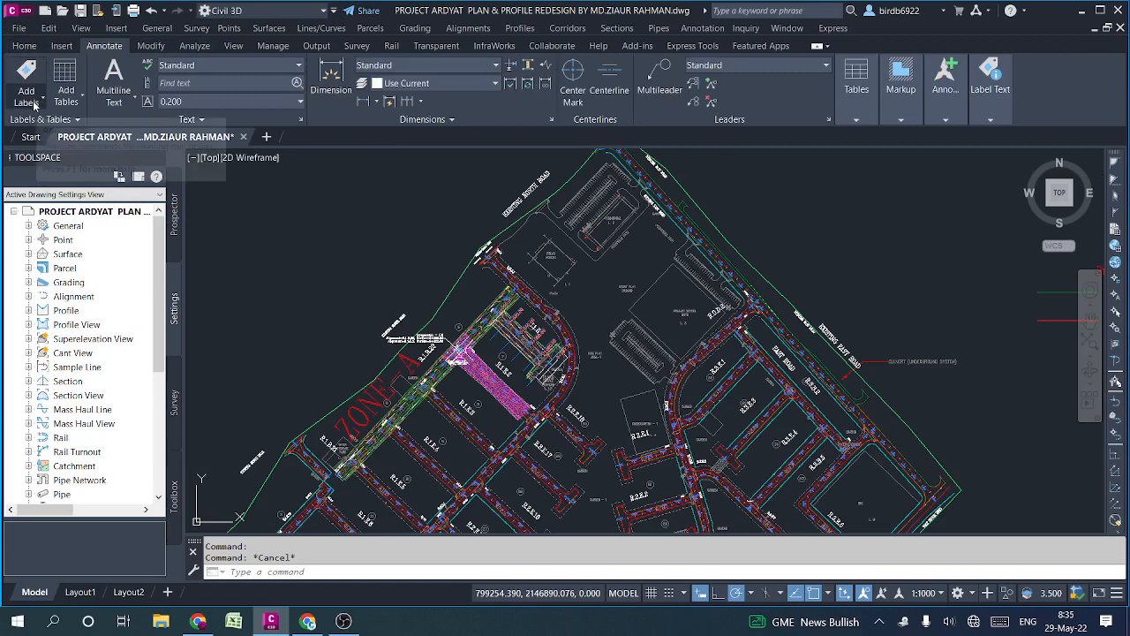
pyautogui.click(25, 46)
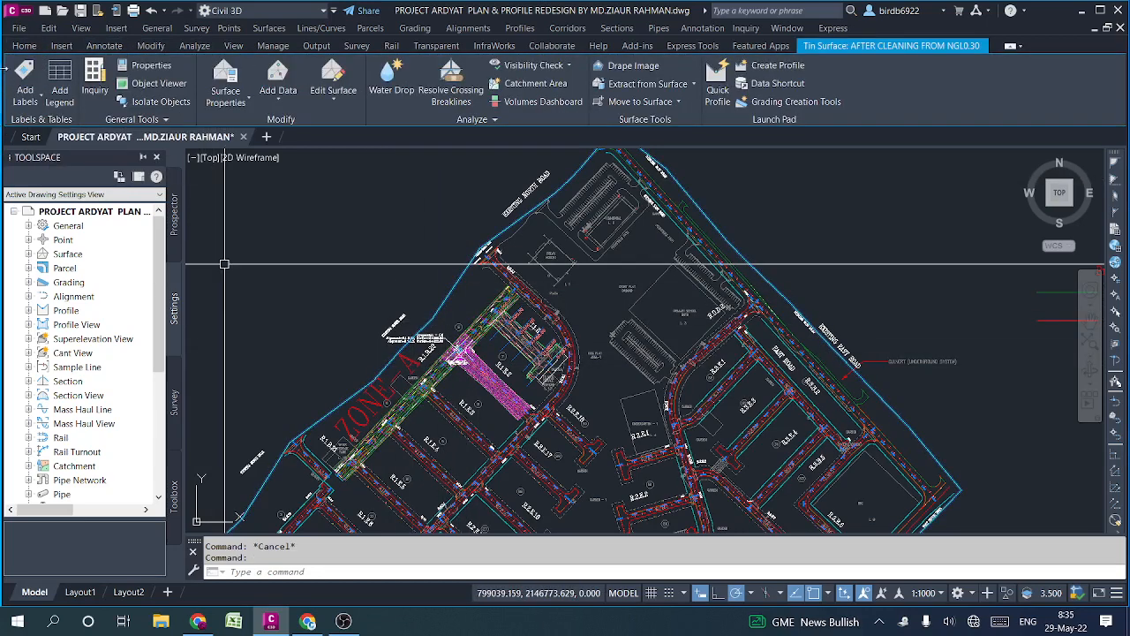
pyautogui.moveTo(25, 80)
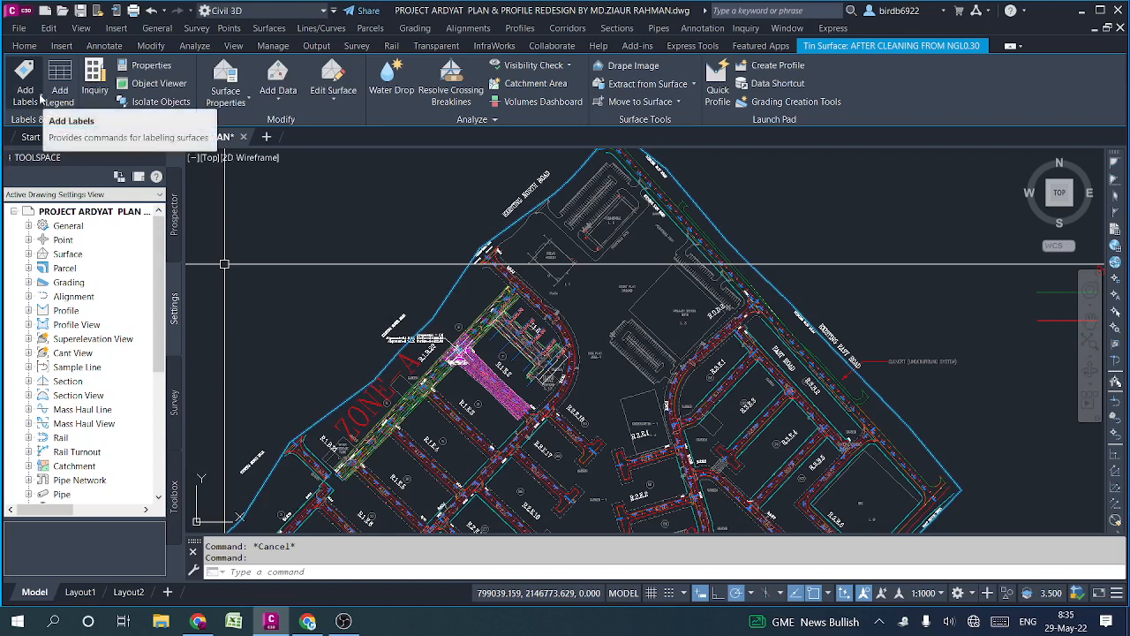
# Step: Show the Add Labels choices: Slope, Spot Elevations and contour label types
pyautogui.click(25, 79)
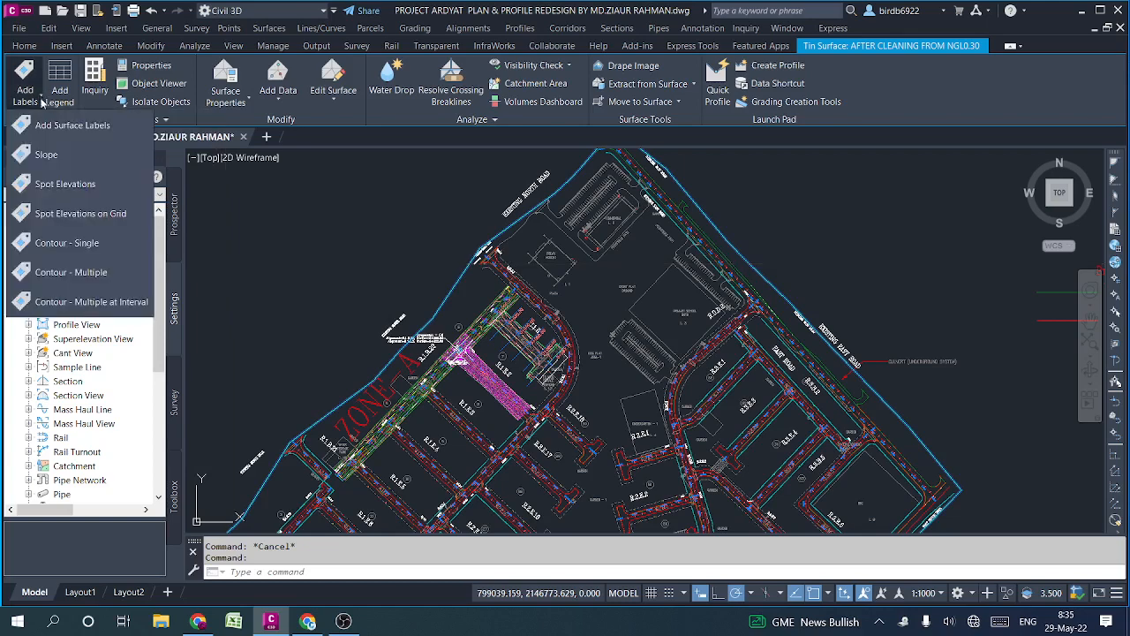
pyautogui.moveTo(46, 156)
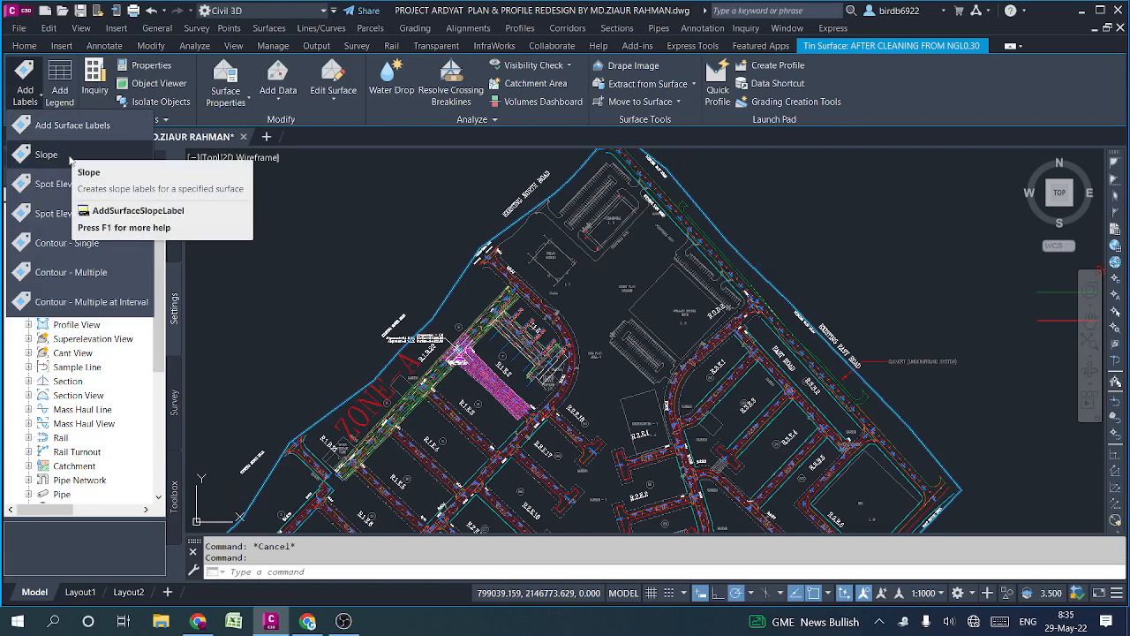
pyautogui.moveTo(65, 183)
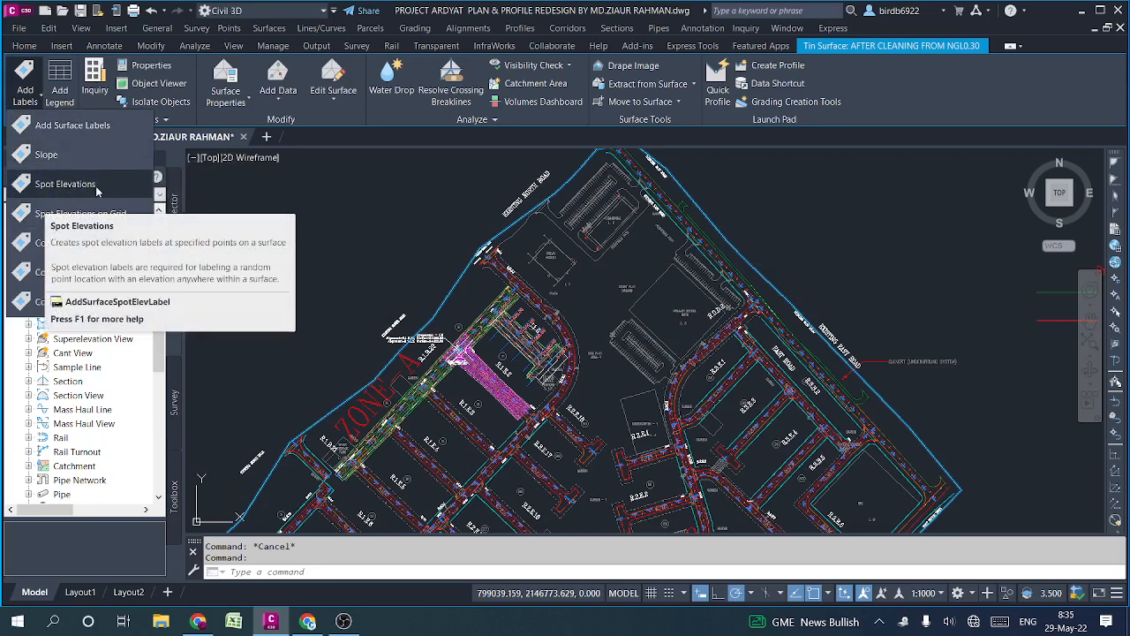
pyautogui.moveTo(73, 124)
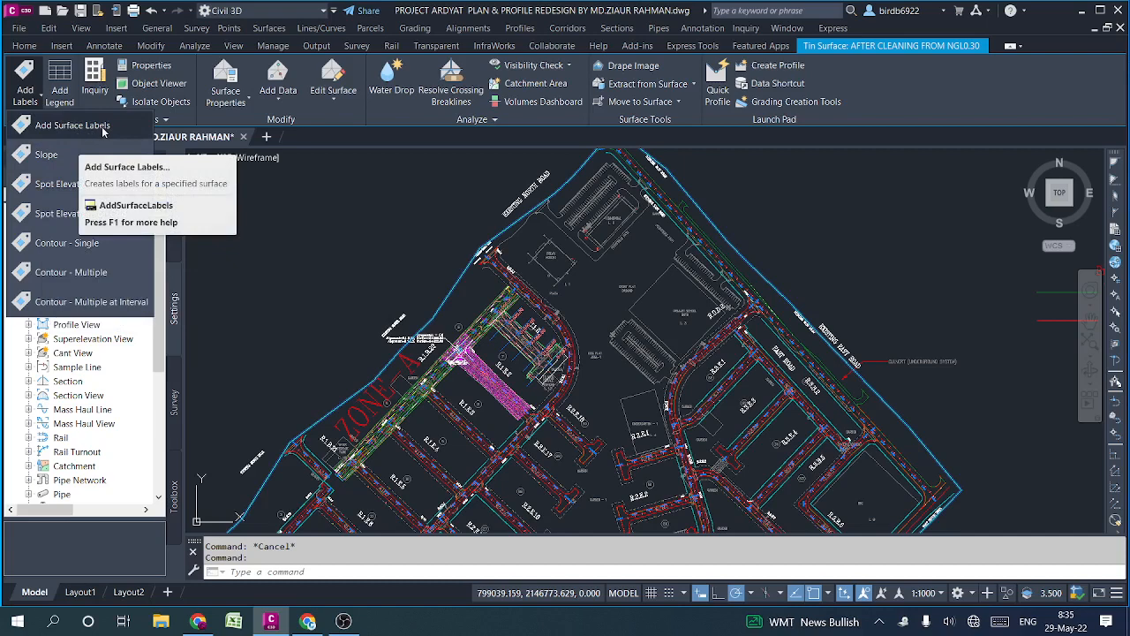
pyautogui.moveTo(73, 124)
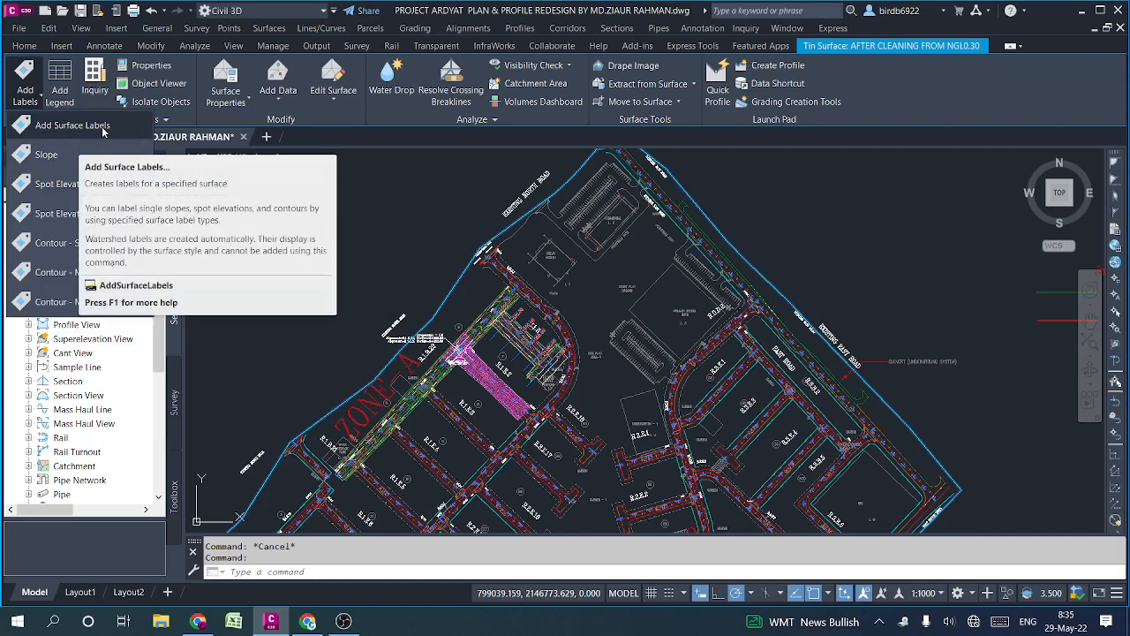
pyautogui.moveTo(46, 155)
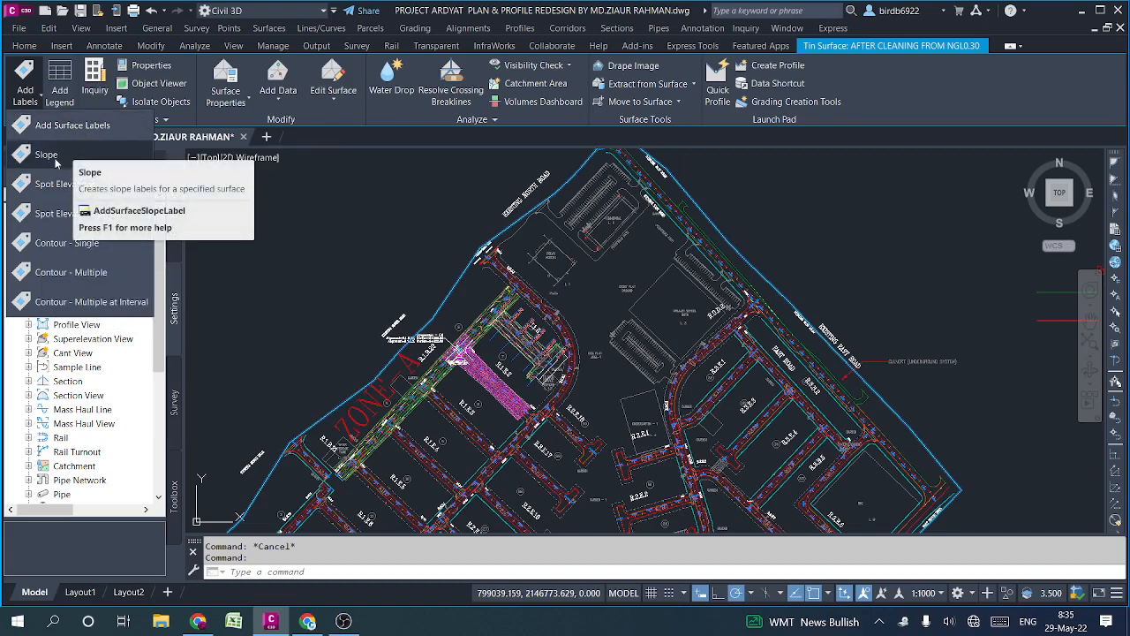
pyautogui.moveTo(46, 155)
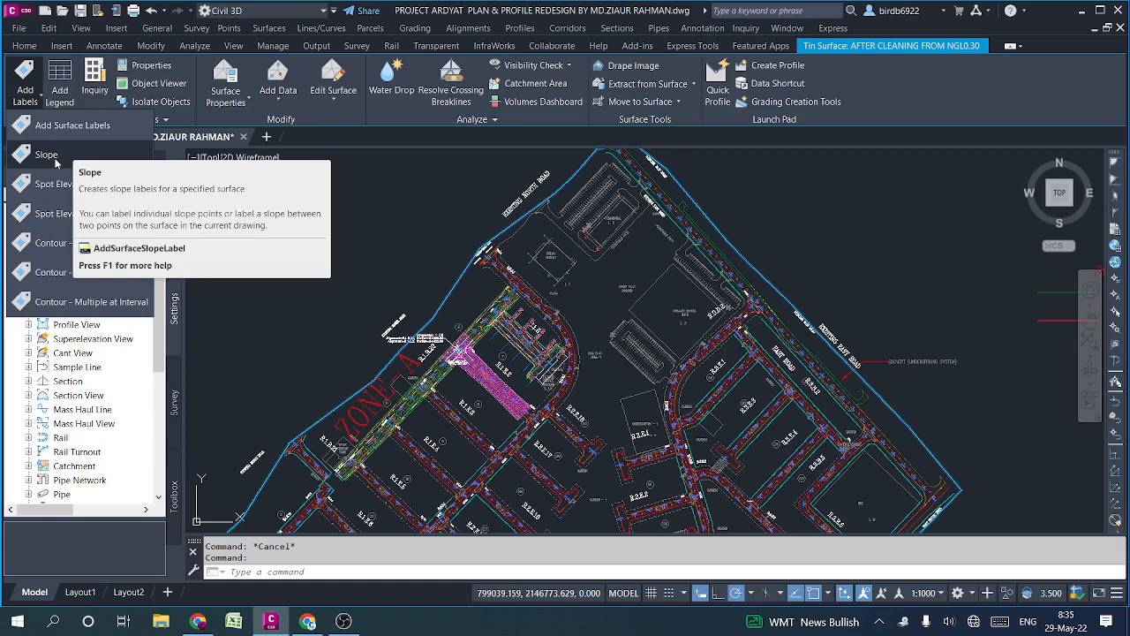
pyautogui.moveTo(55, 196)
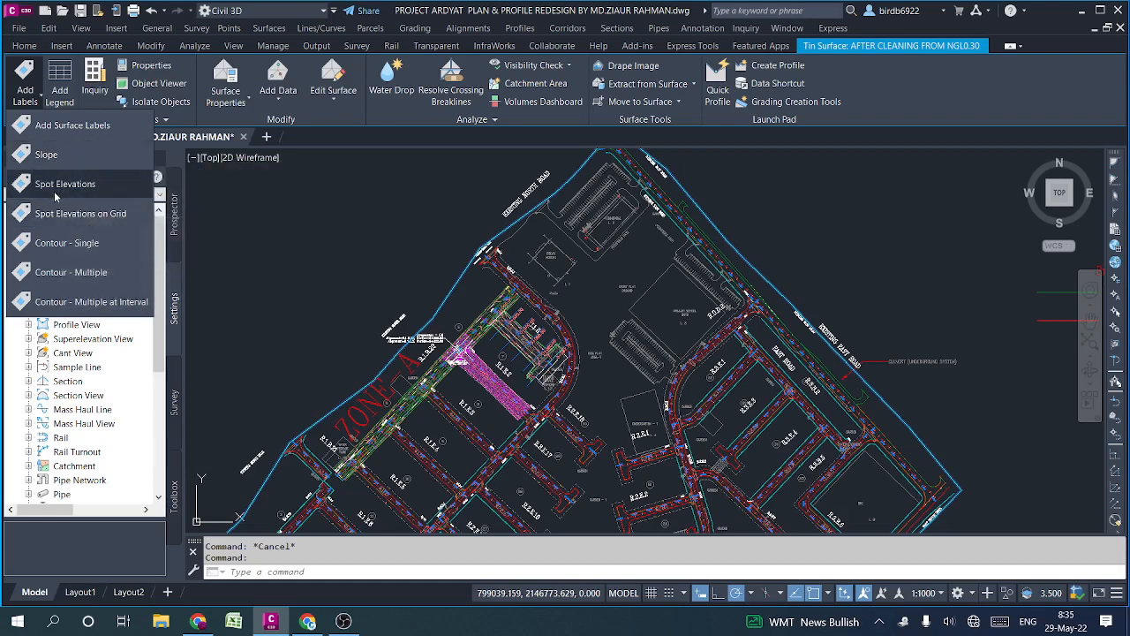
pyautogui.moveTo(65, 184)
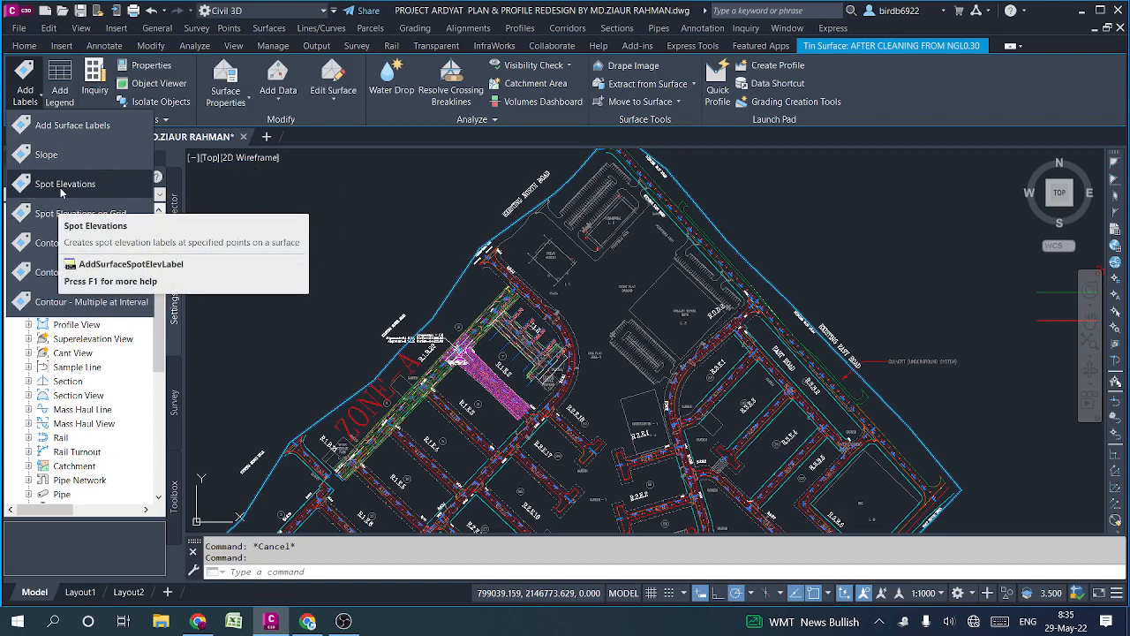
# Step: Start the Spot Elevations label command on the cleaned surface, ready to pick points
pyautogui.click(66, 183)
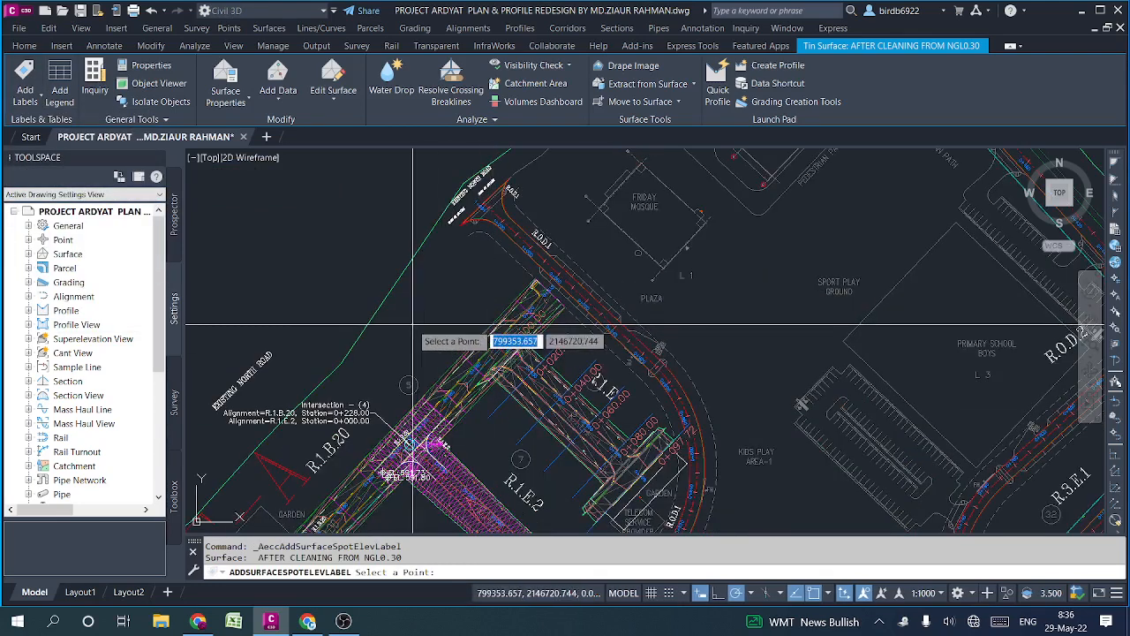
pyautogui.moveTo(422, 346)
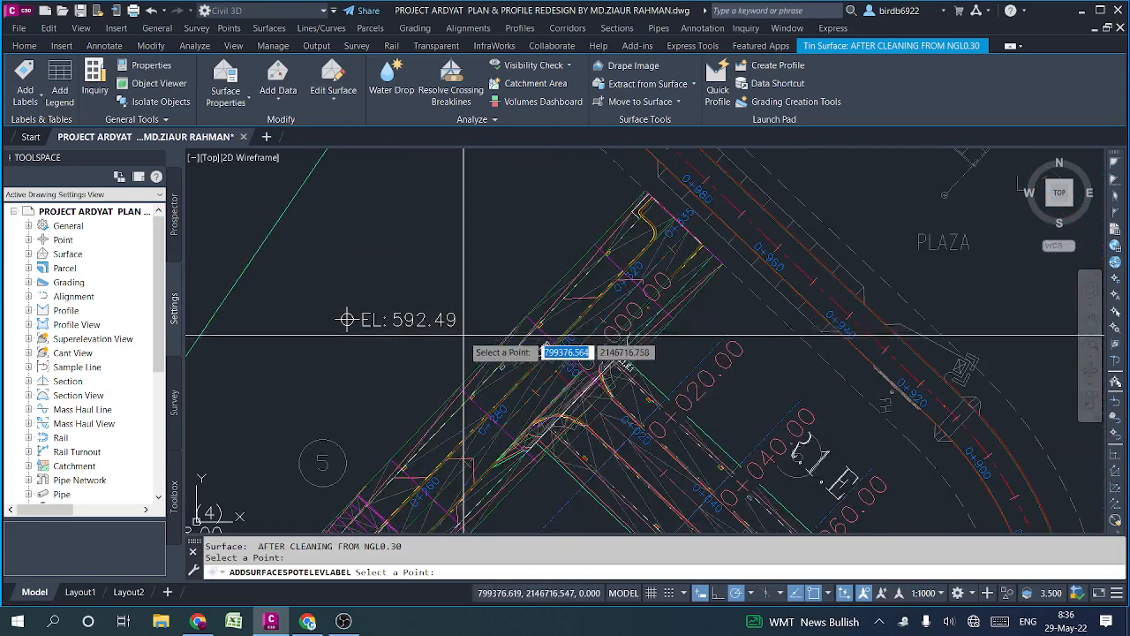
pyautogui.moveTo(544, 344)
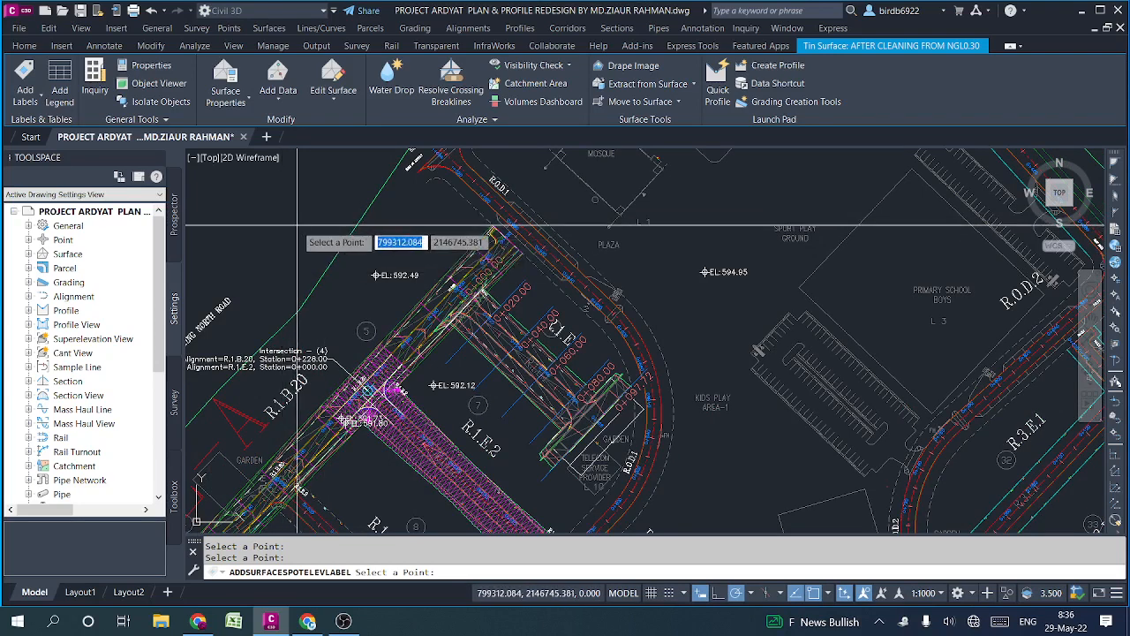
pyautogui.moveTo(415, 272)
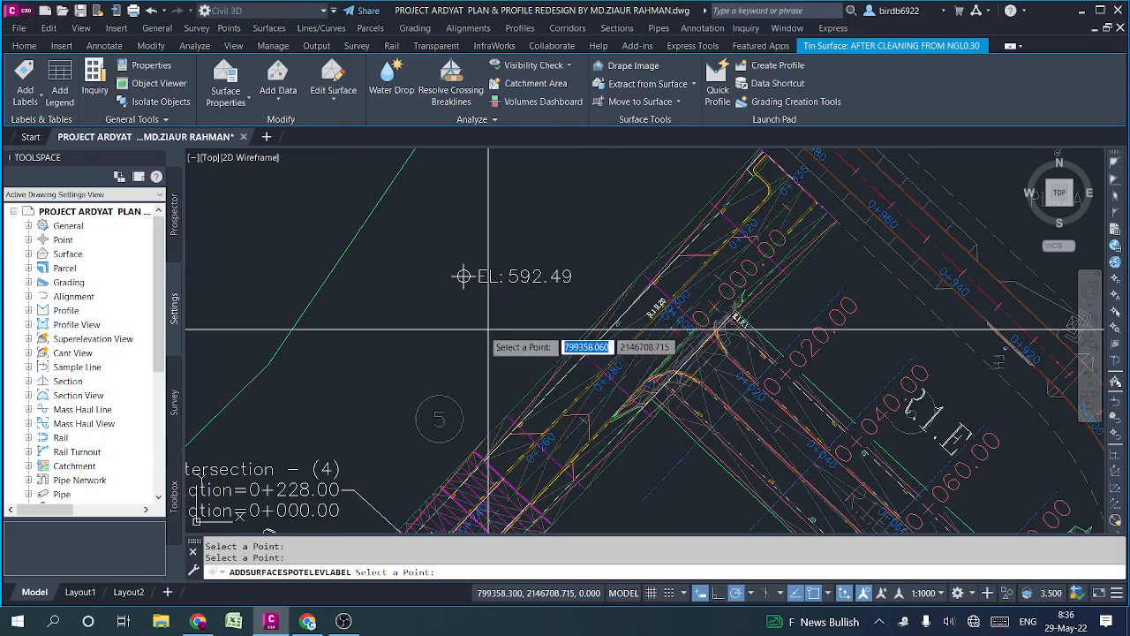
pyautogui.moveTo(480, 353)
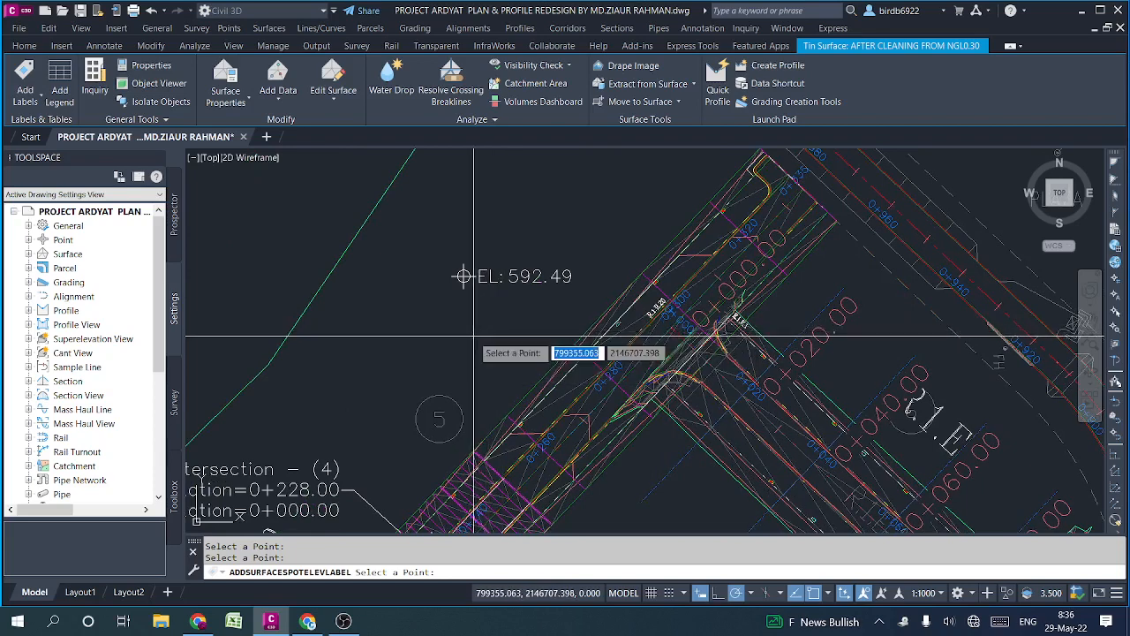
pyautogui.moveTo(463, 339)
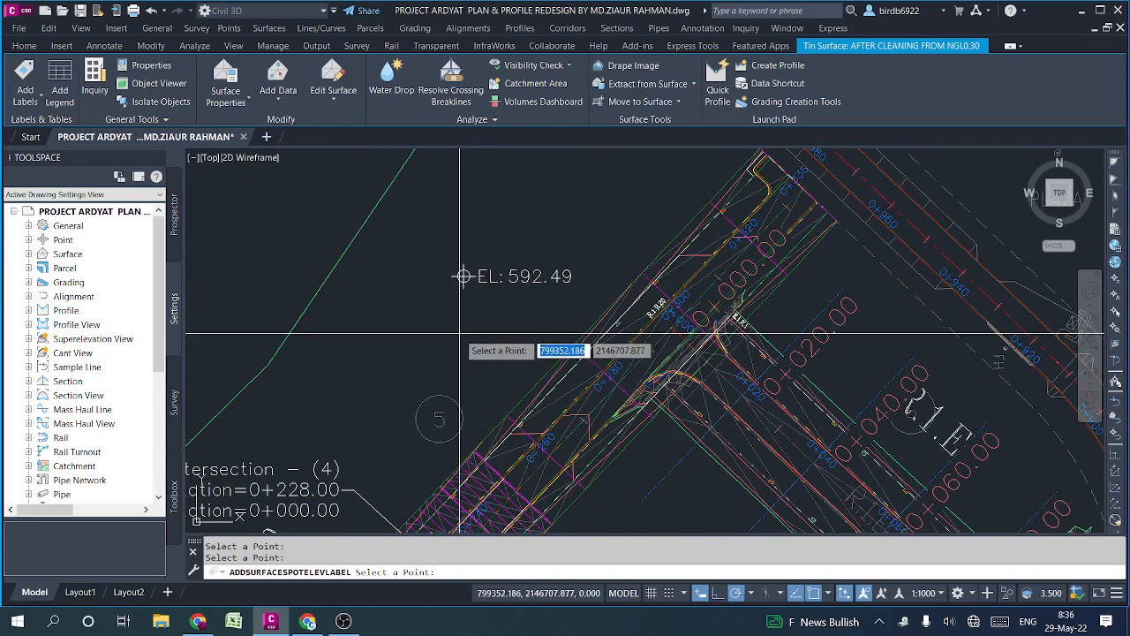